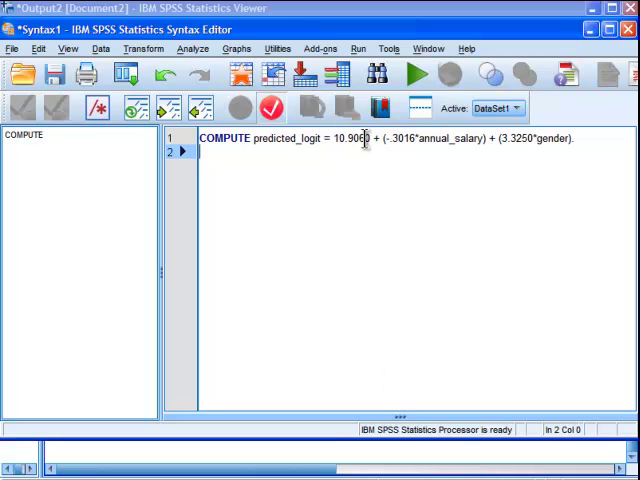
- Add EXECUTE. below the COMPUTE predicted_logit line and run all the syntax
text(EX)
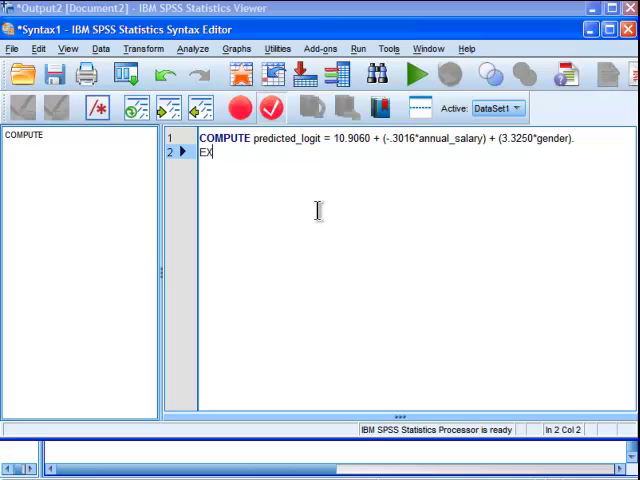
text(ECUTE.)
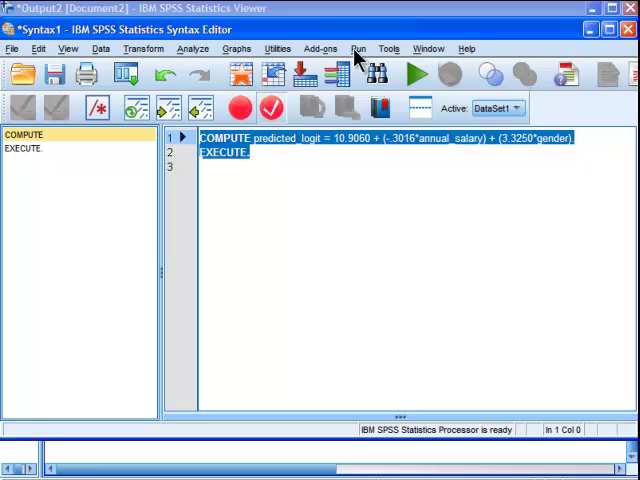
click(359, 48)
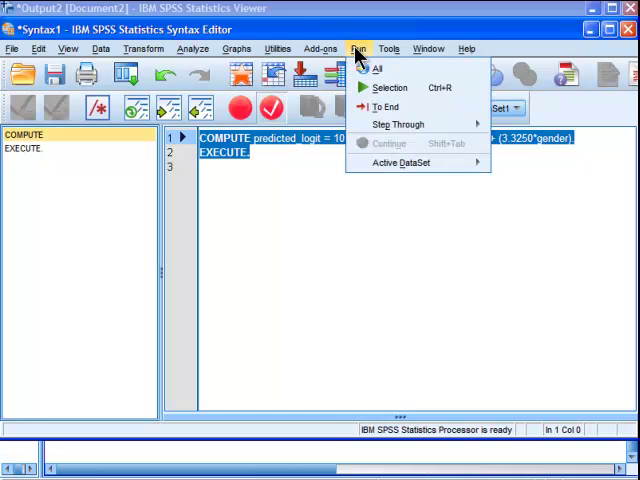
click(375, 69)
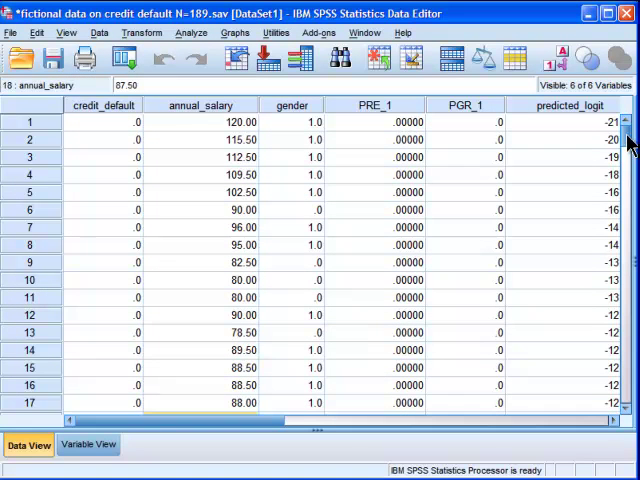
scroll(right, 3)
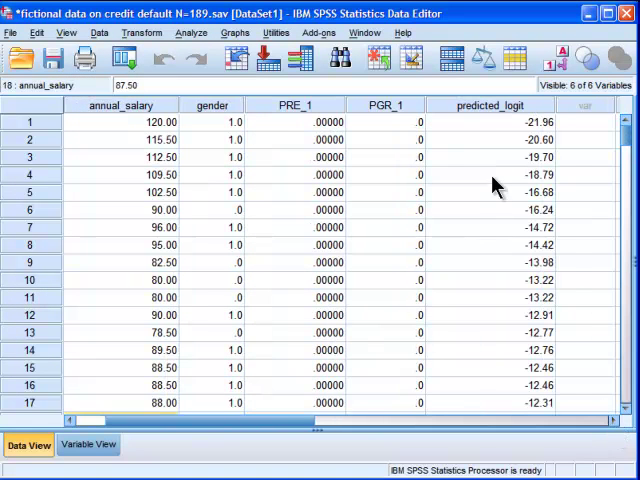
click(508, 121)
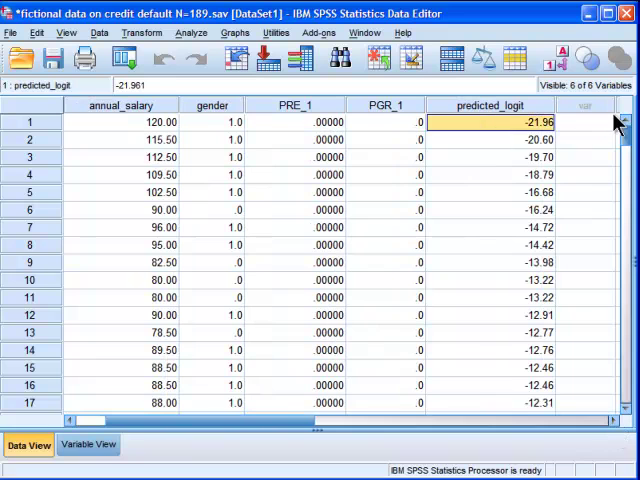
mouse_move(485, 190)
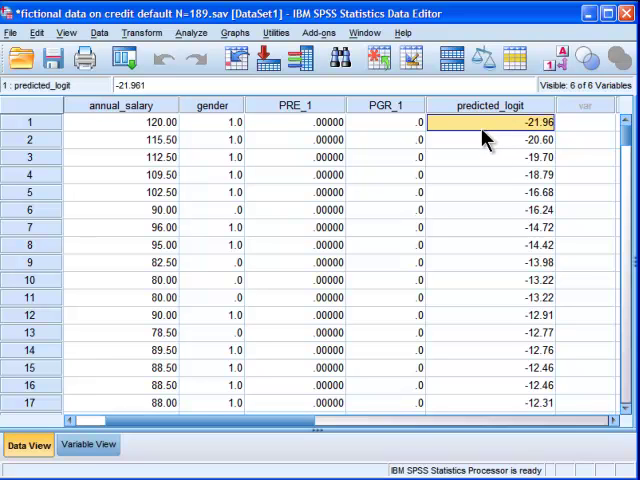
- Sort cases ascending by predicted_logit and scroll through the reordered data
click(98, 32)
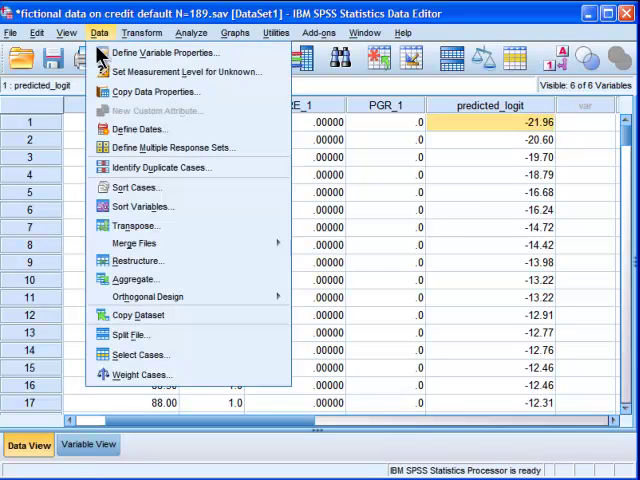
click(135, 187)
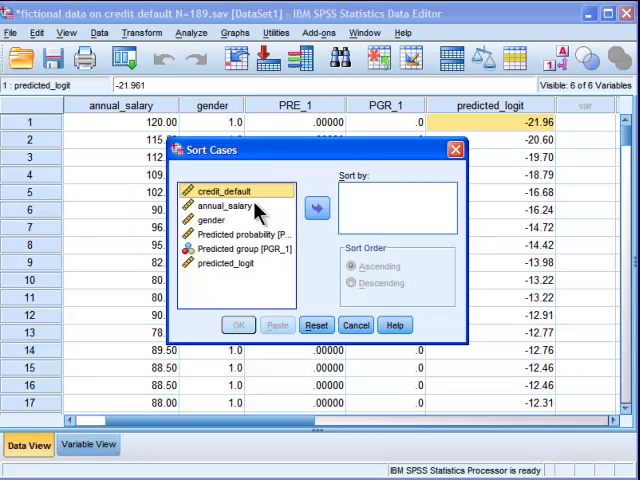
click(316, 208)
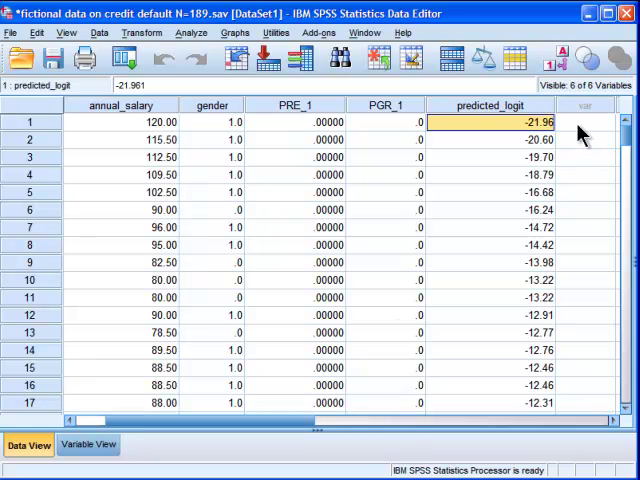
mouse_move(500, 148)
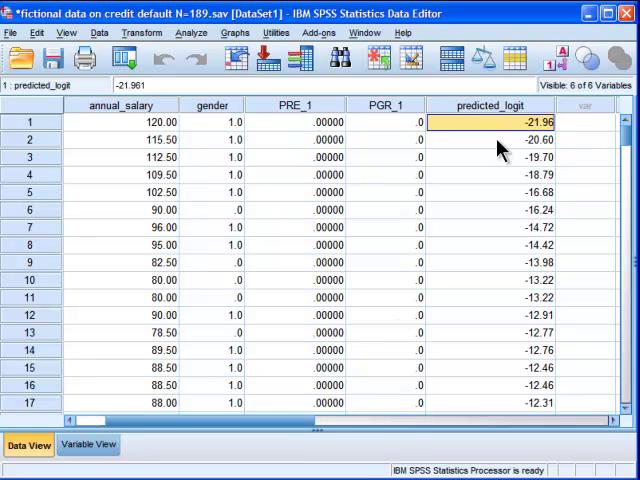
mouse_move(585, 148)
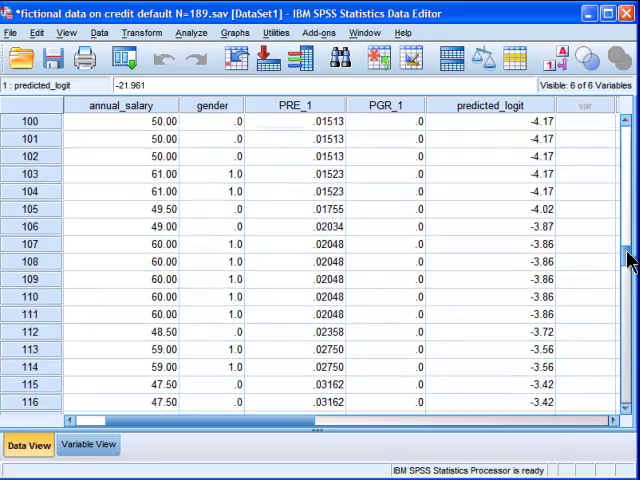
scroll(down, 3)
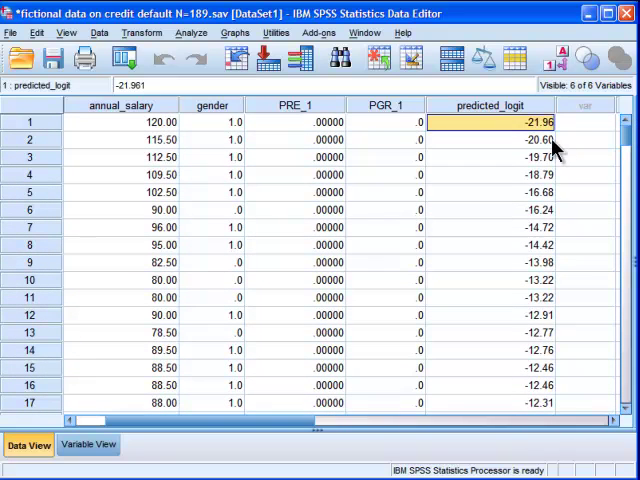
mouse_move(140, 33)
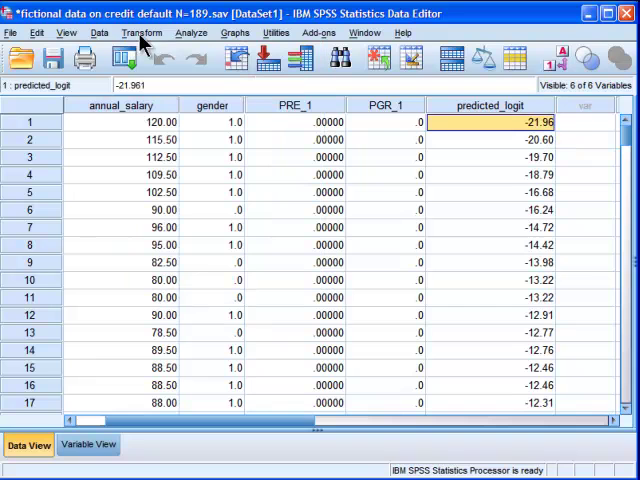
- Compute a new id variable equal to $CASENUM and scroll to check it
click(141, 32)
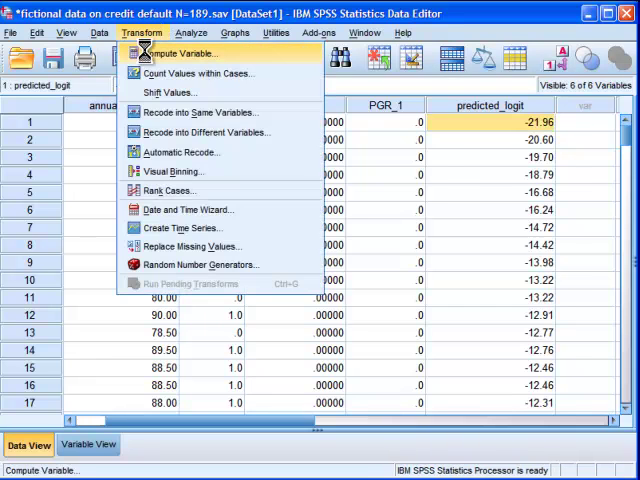
click(181, 53)
text(io)
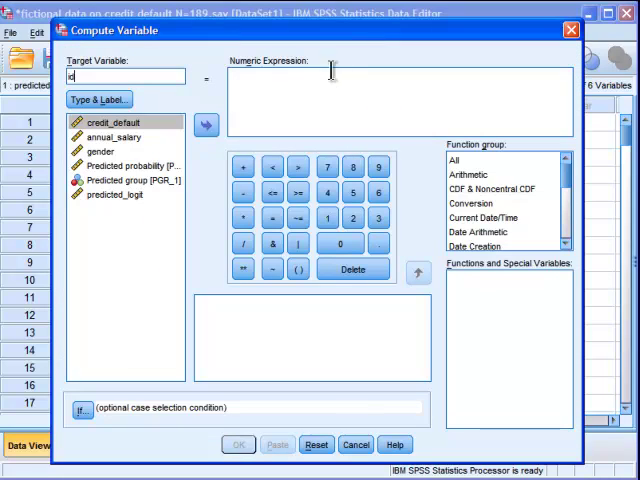
click(455, 160)
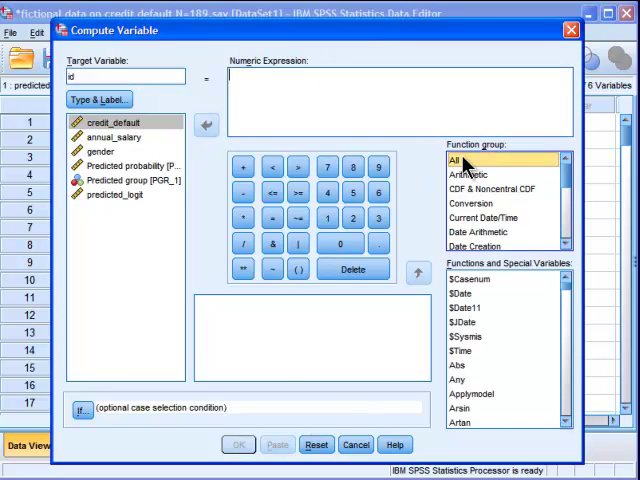
double_click(466, 277)
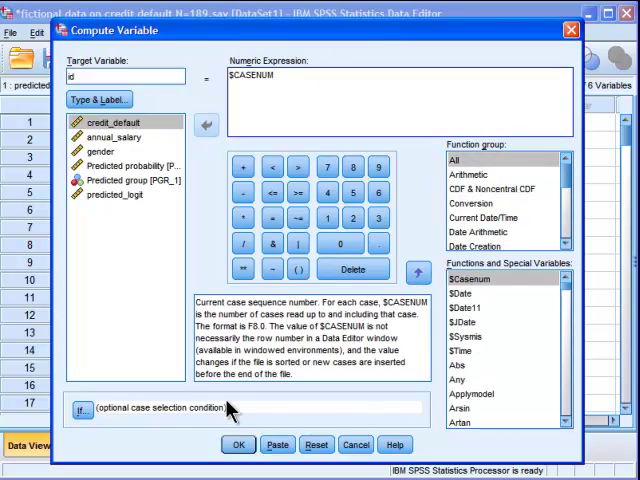
click(238, 444)
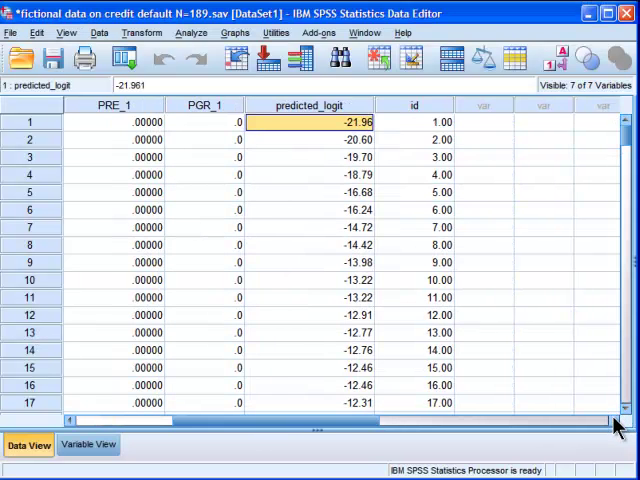
mouse_move(327, 122)
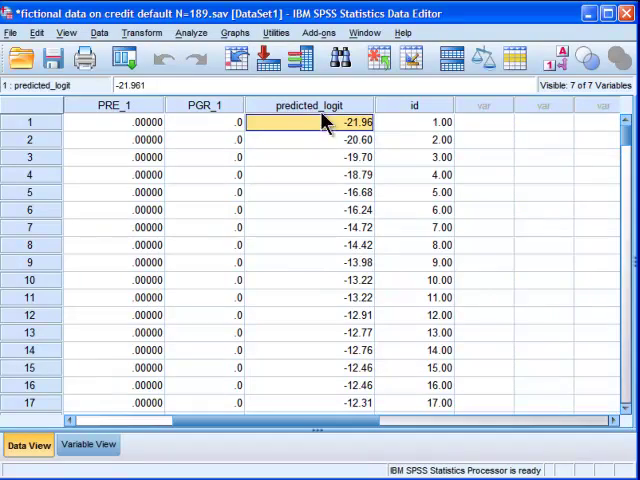
scroll(down, 3)
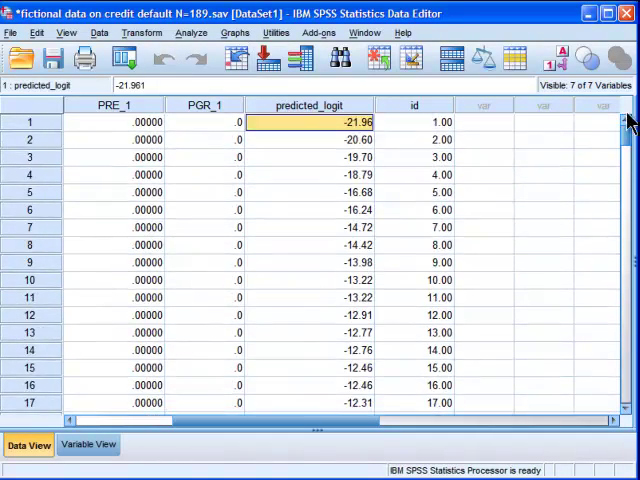
- Build a legacy simple scatterplot with predicted_logit on Y and id on X
click(235, 32)
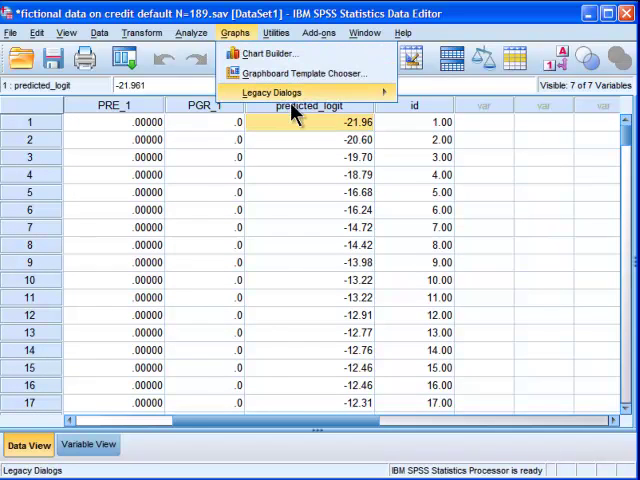
click(272, 91)
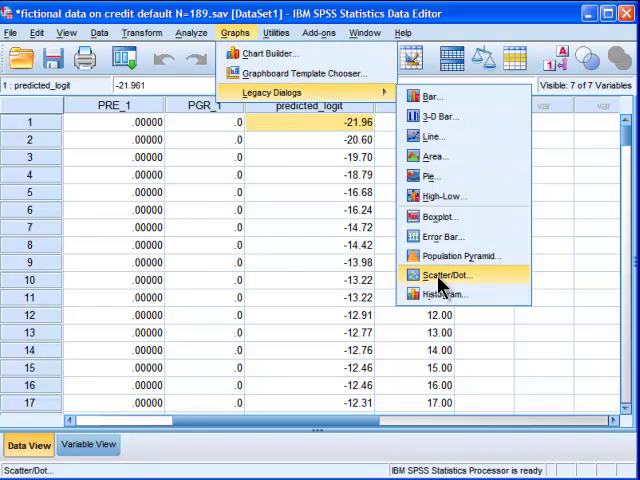
click(445, 275)
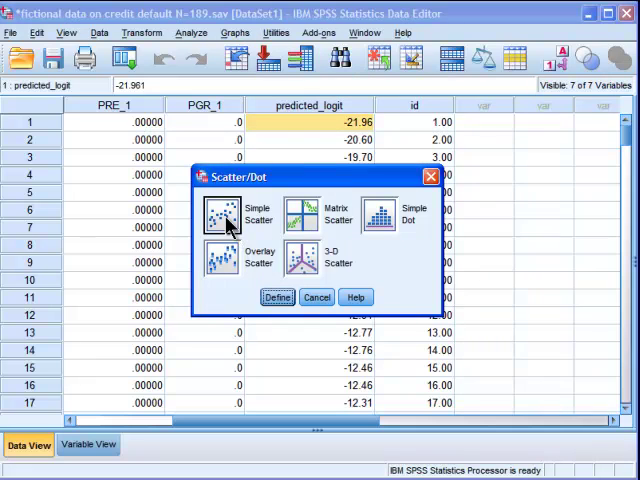
click(278, 297)
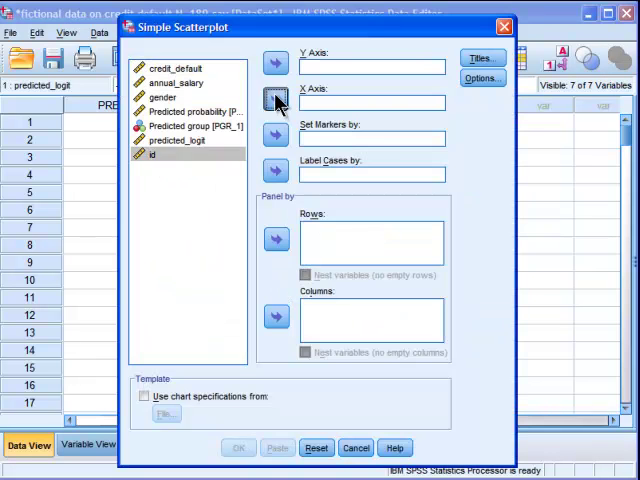
click(275, 102)
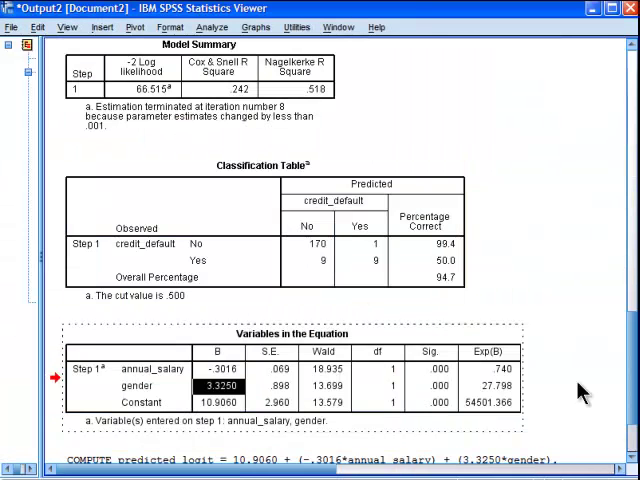
- Scroll the output to view the S-shaped predicted_logit scatterplot
scroll(down, 3)
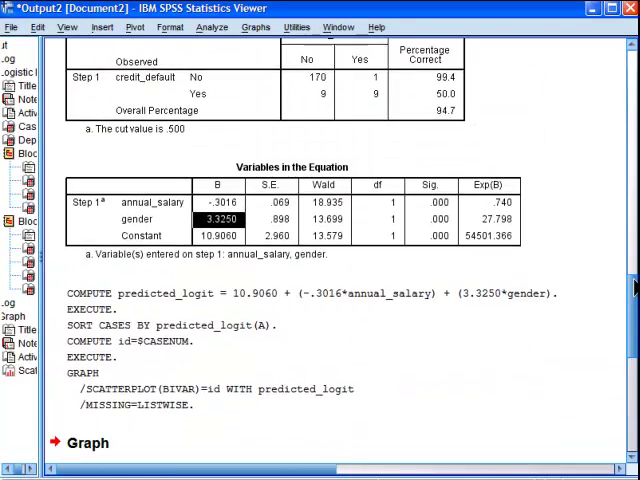
scroll(down, 3)
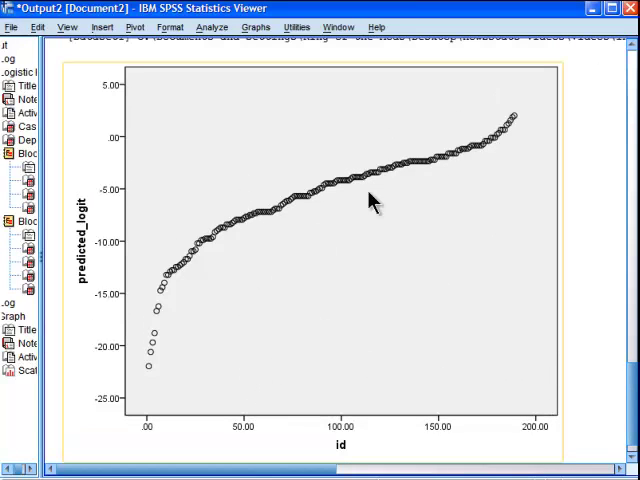
mouse_move(478, 155)
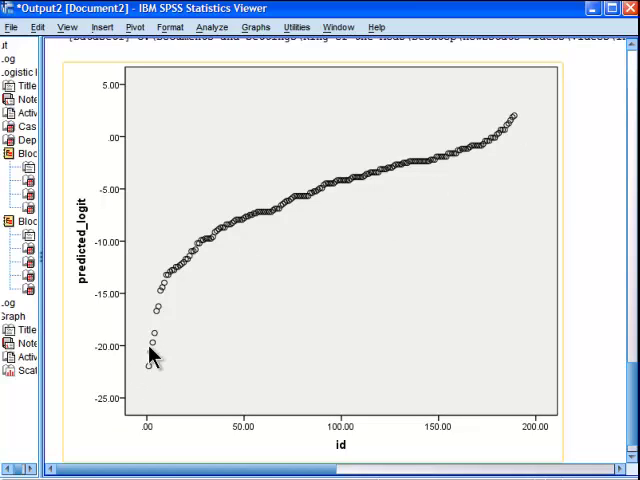
mouse_move(302, 291)
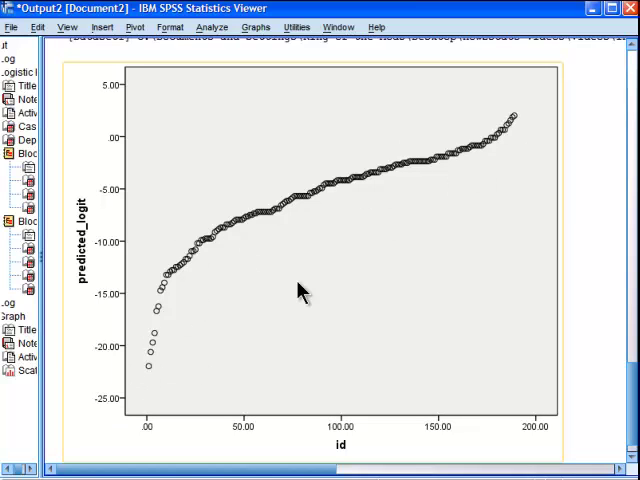
mouse_move(175, 283)
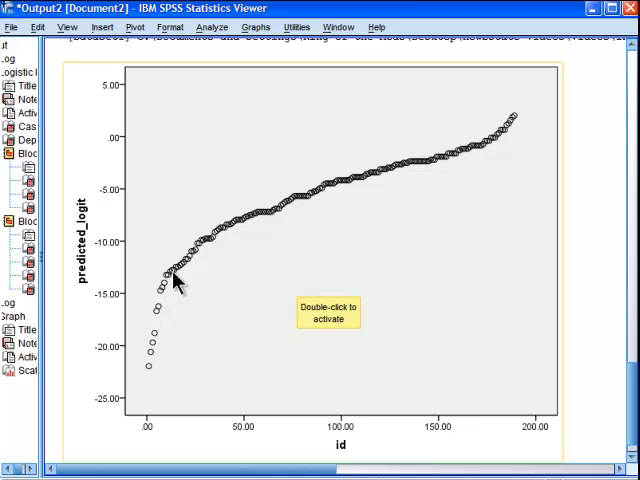
mouse_move(461, 165)
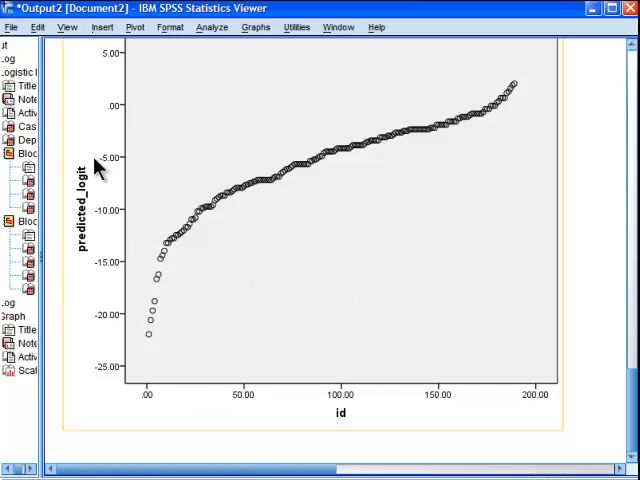
mouse_move(218, 140)
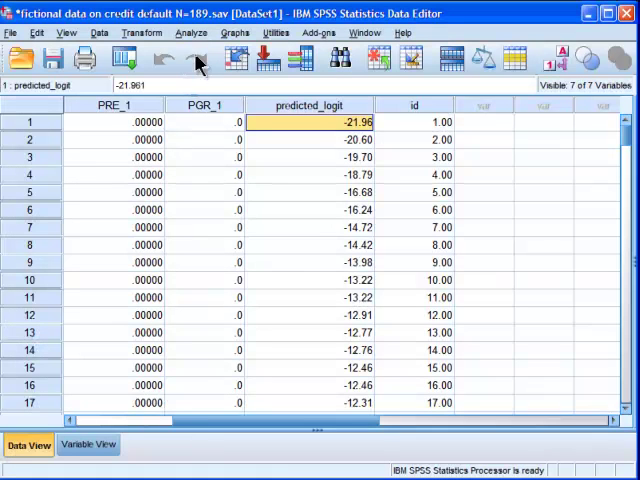
- Inspect the first predicted_logit value in Data View, then return to the syntax editor
click(413, 105)
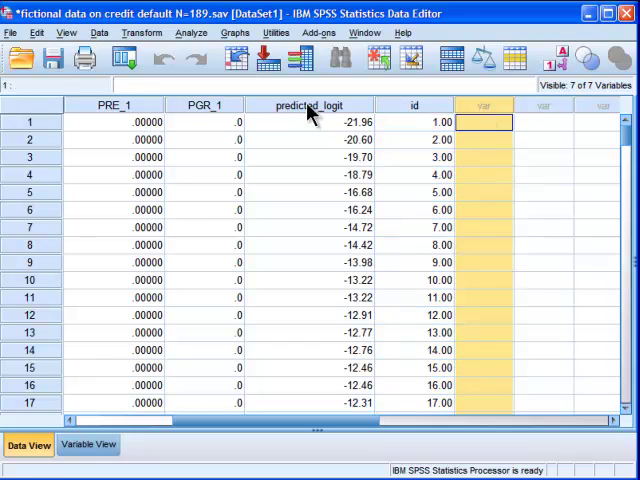
click(310, 121)
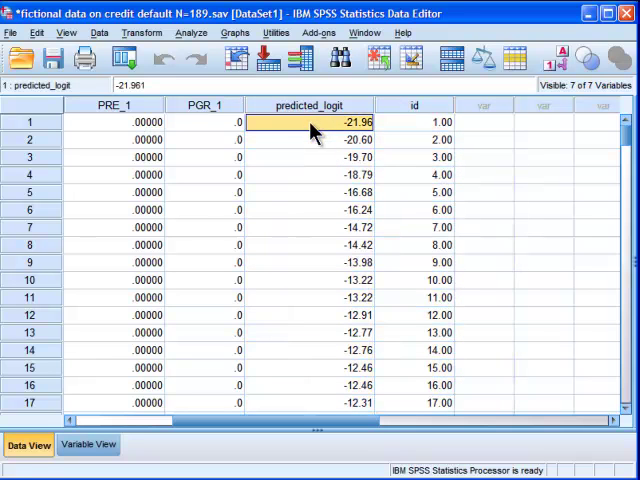
click(485, 122)
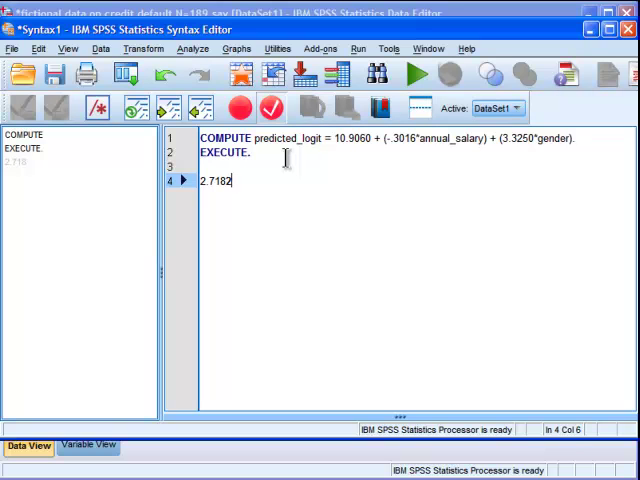
- Extend the constant to 2.718281828 and prefix it with 'COMPUTE predicted_probabilities = ('
text(8)
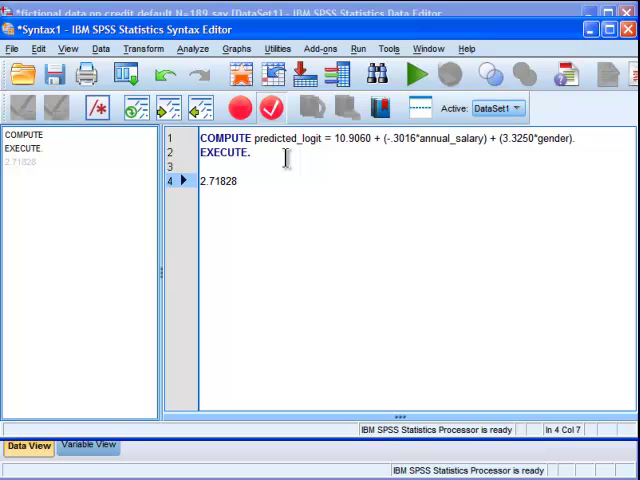
text(1828)
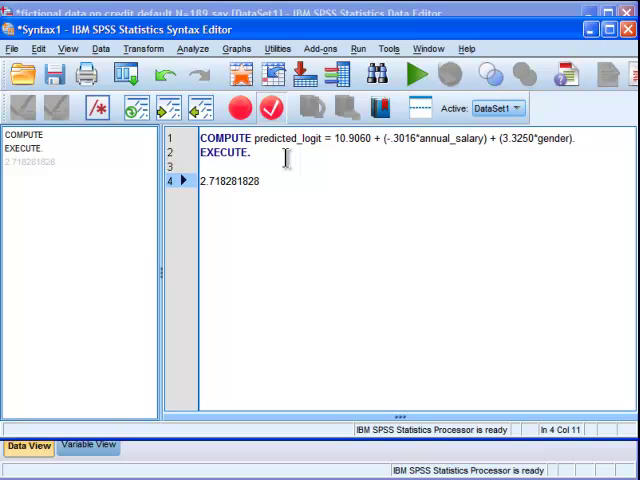
click(203, 180)
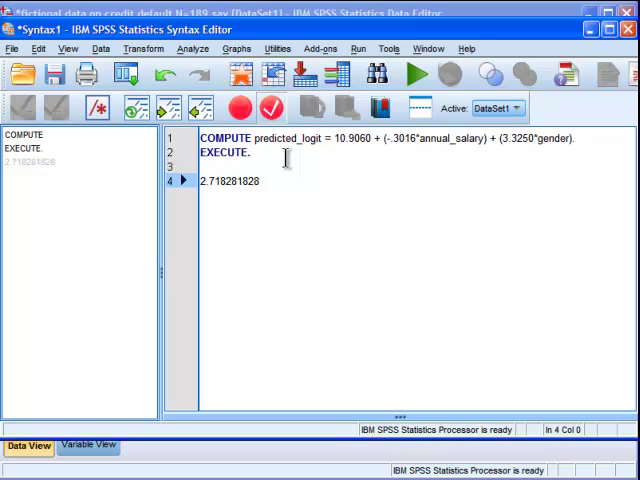
text(COMPUTE)
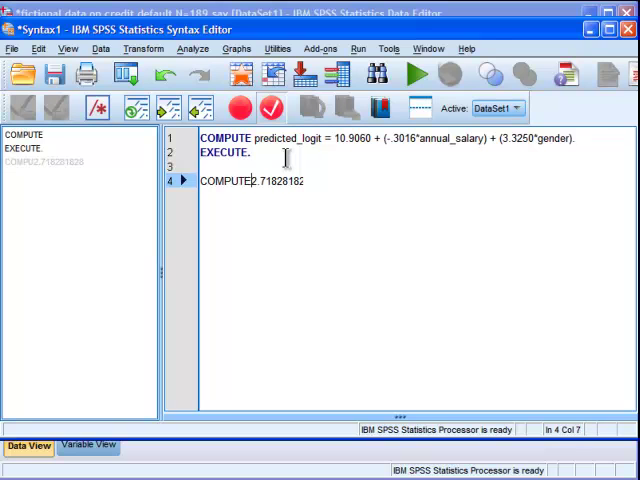
text(predicted_)
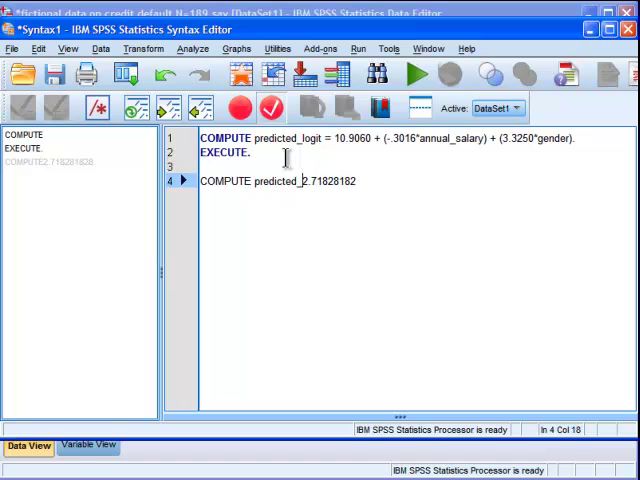
text(pr)
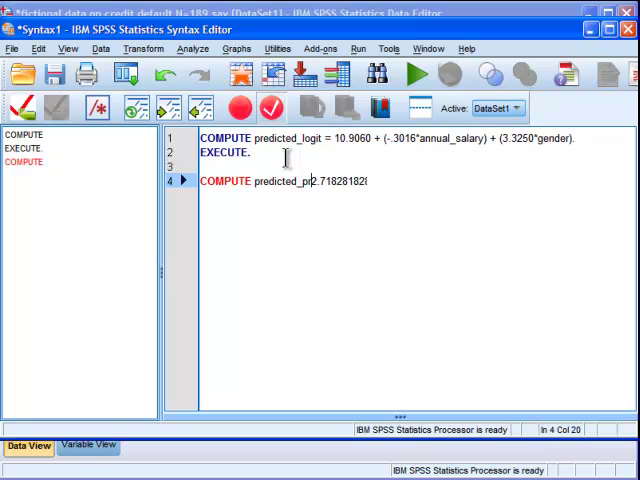
text(obabilities)
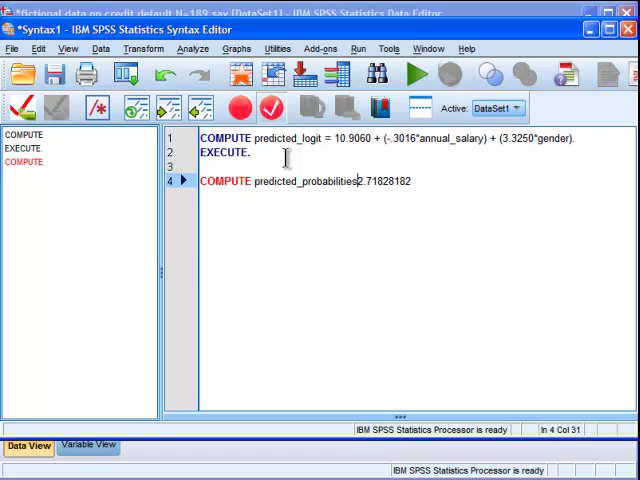
text(= ()
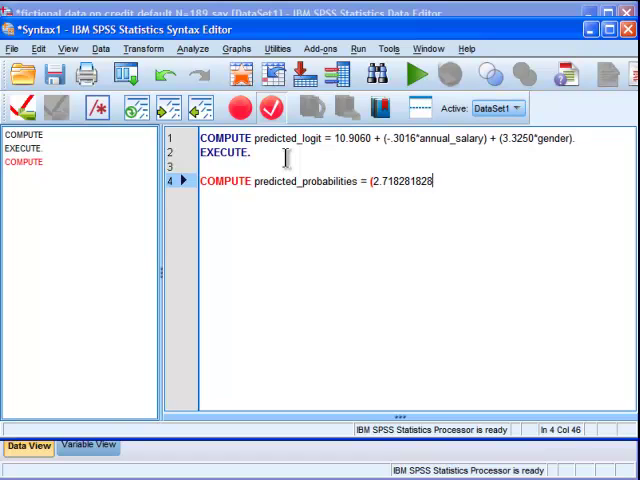
- Type the rest of the formula: '**predicted_logit)/(1+2.718281828**'
text(**)
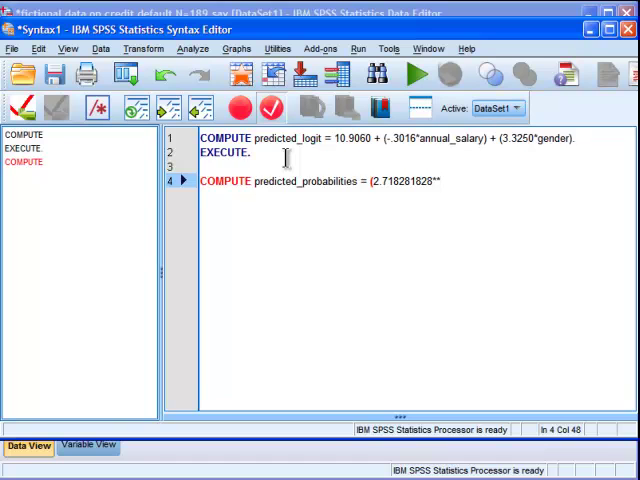
text(predicte)
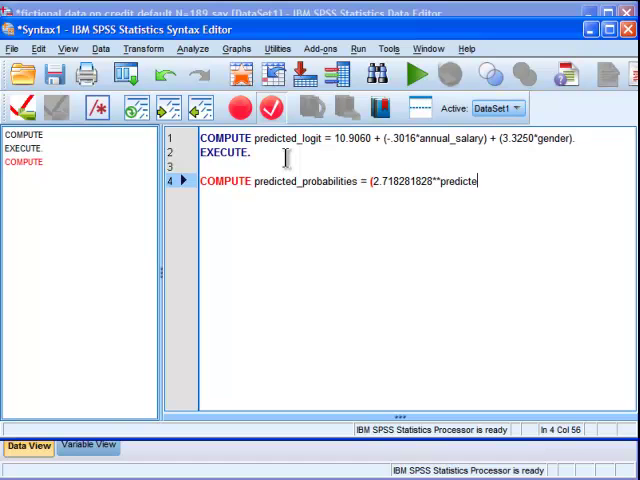
text(d_logit))
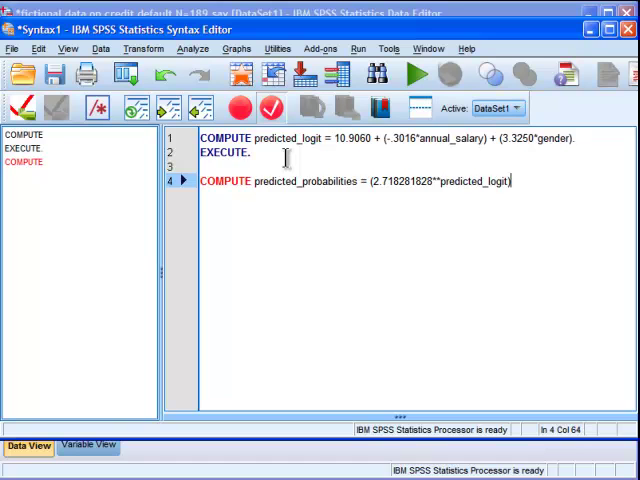
text())
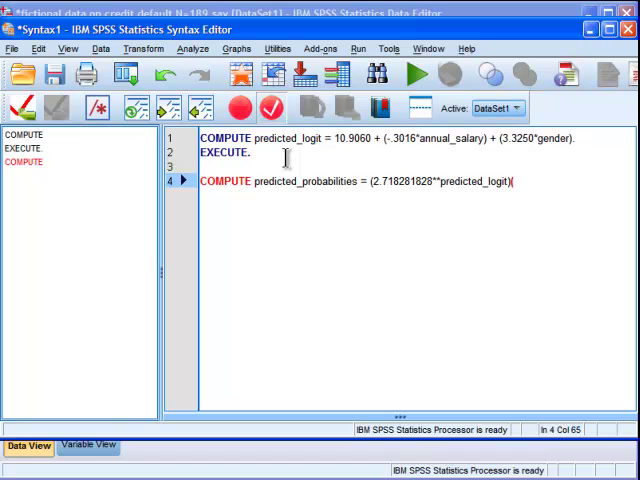
text(1)
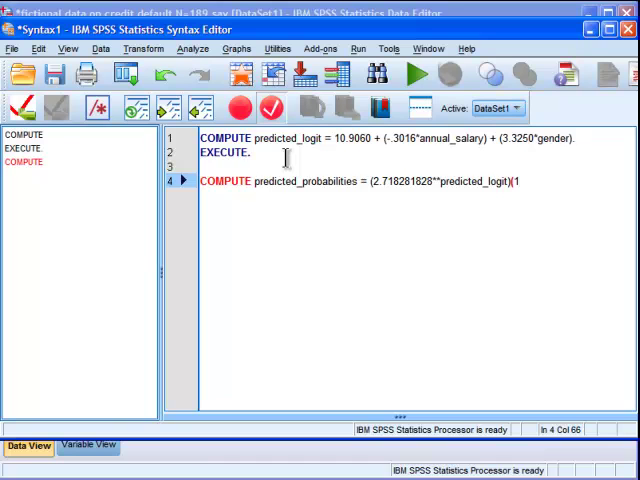
text(+2.718)
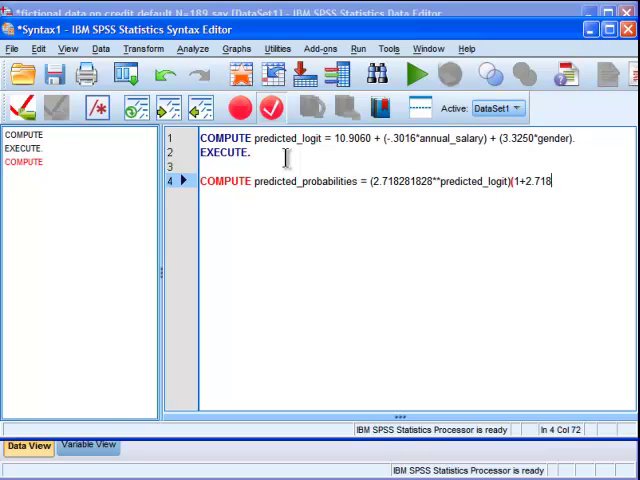
text(28)
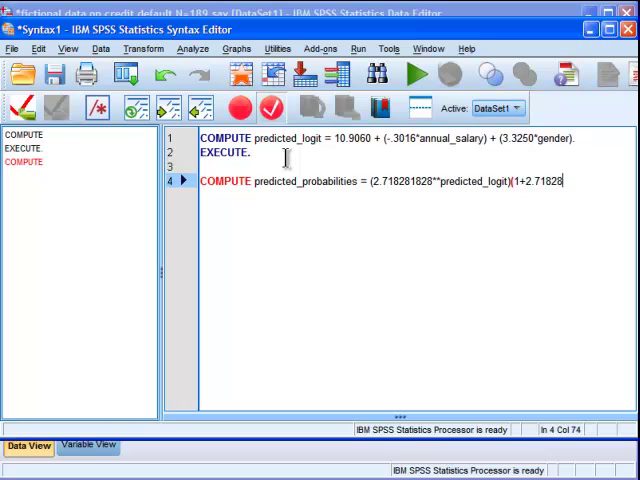
text(1828)
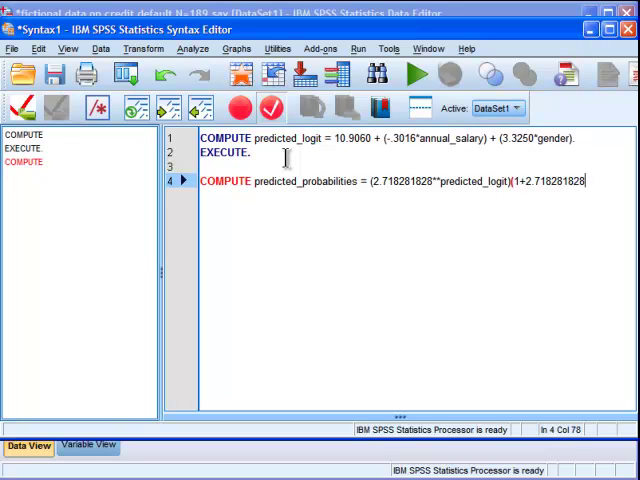
text(**)
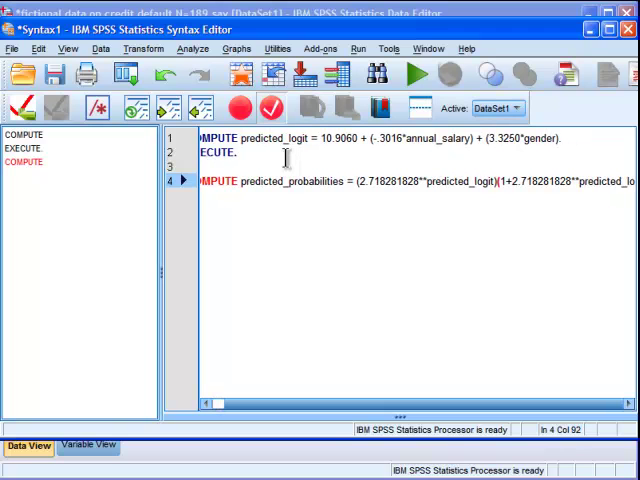
- Add EXECUTE. and run the selected predicted_probabilities COMPUTE and EXECUTE lines
scroll(right, 3)
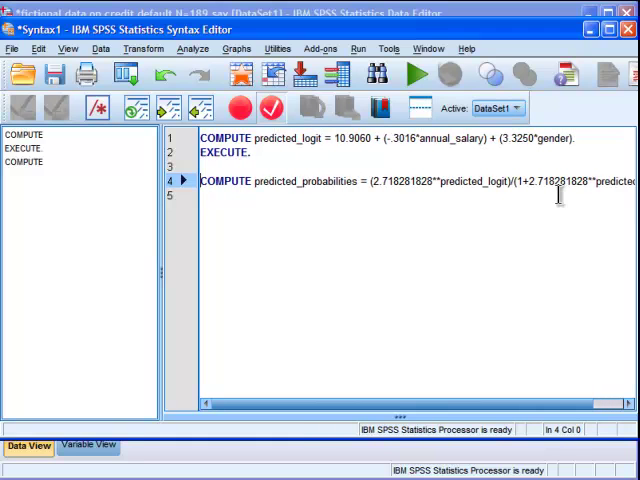
text(EXECUTE.)
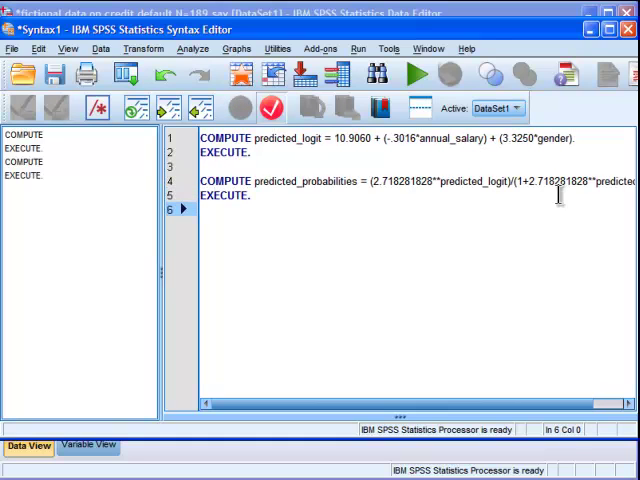
click(20, 176)
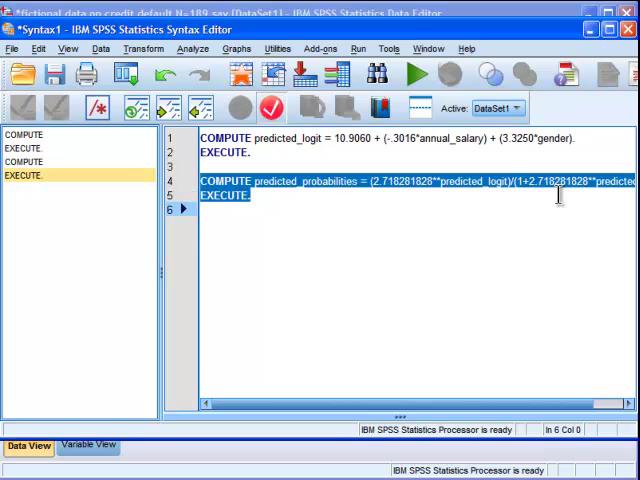
click(358, 48)
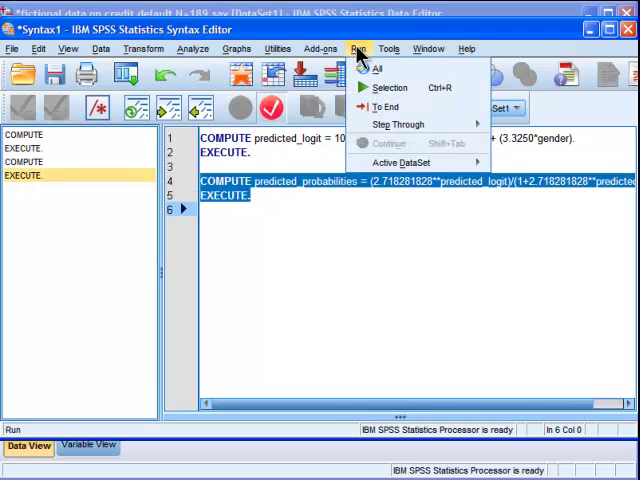
click(375, 68)
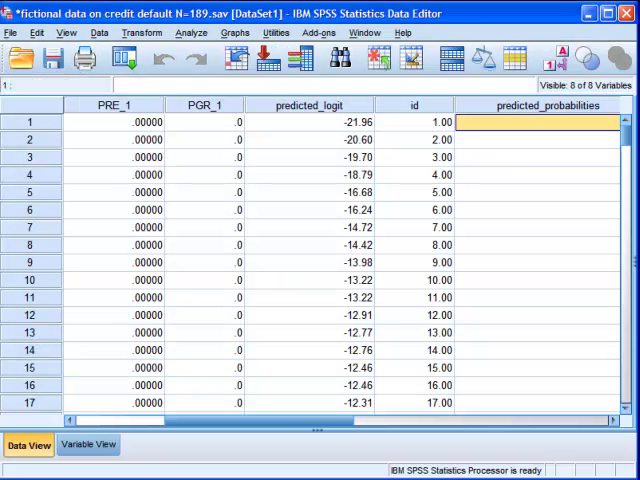
- Scroll through predicted_probabilities, from .00 early to about .02–.04 around cases 103–120
scroll(right, 3)
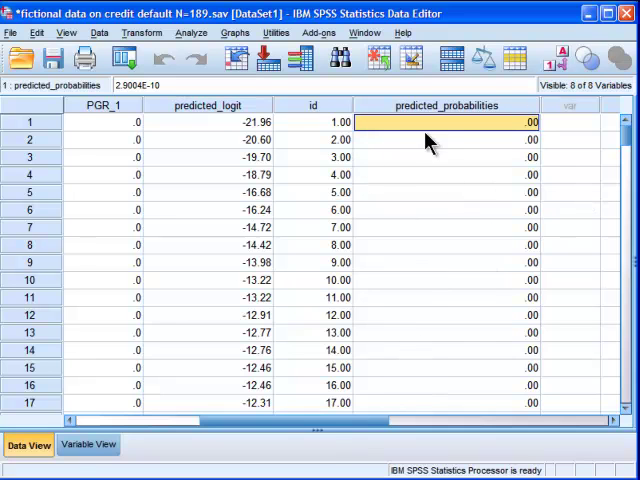
mouse_move(565, 155)
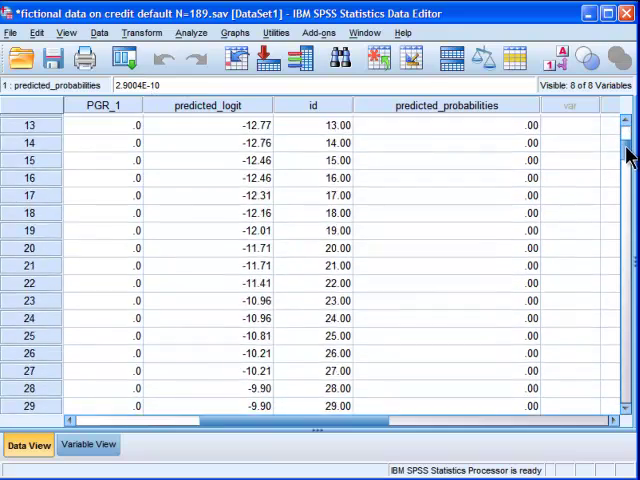
scroll(down, 3)
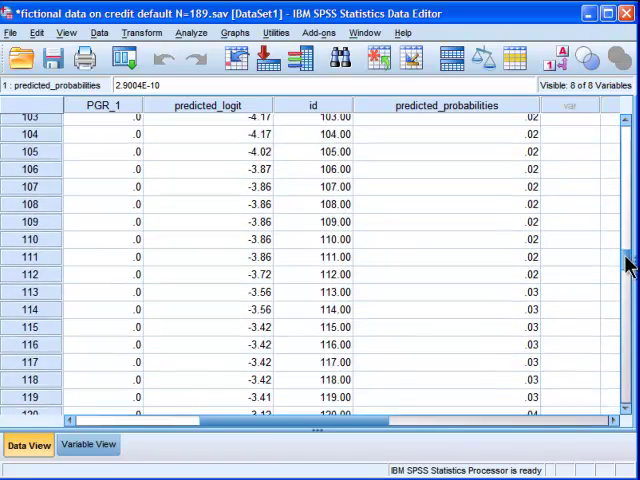